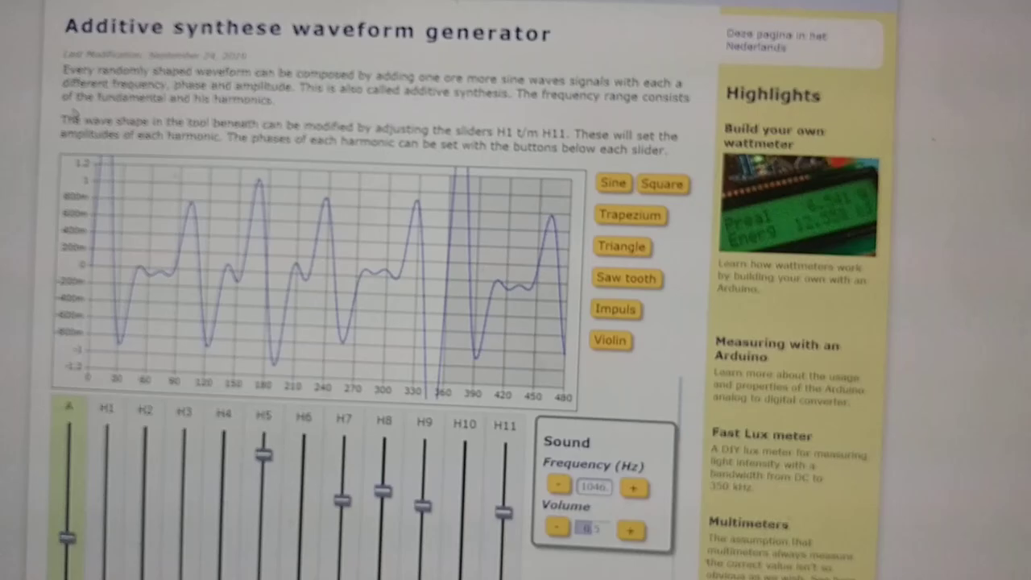
{"action": "scroll", "scroll_direction": "down", "scroll_amount": 3}
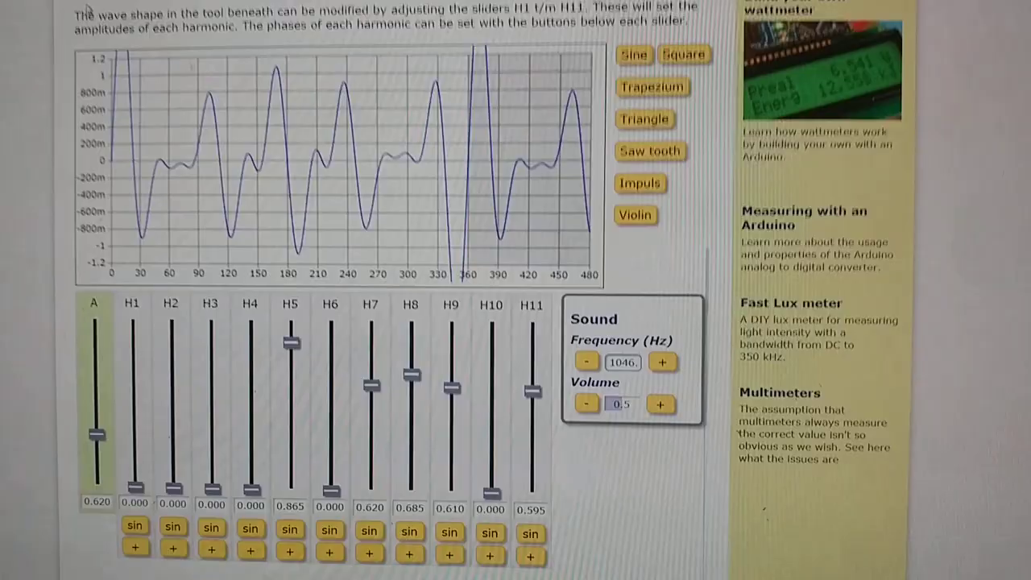